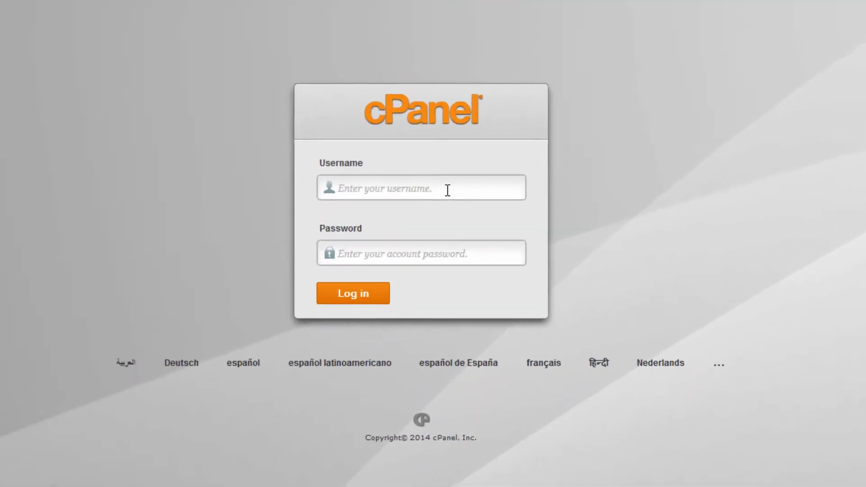
Enter 'myforum' and the account password on the cPanel login form.
type("myforum")
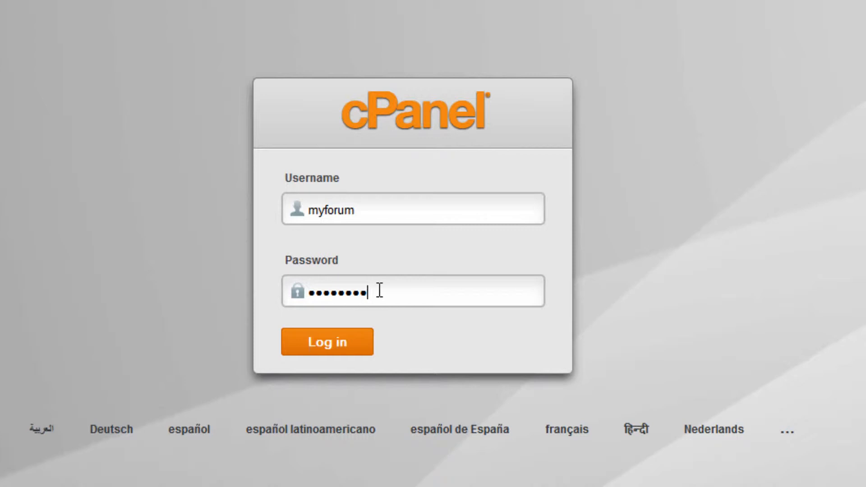
Log in and name the new database 'database' in the MySQL Database Wizard.
left_click(327, 341)
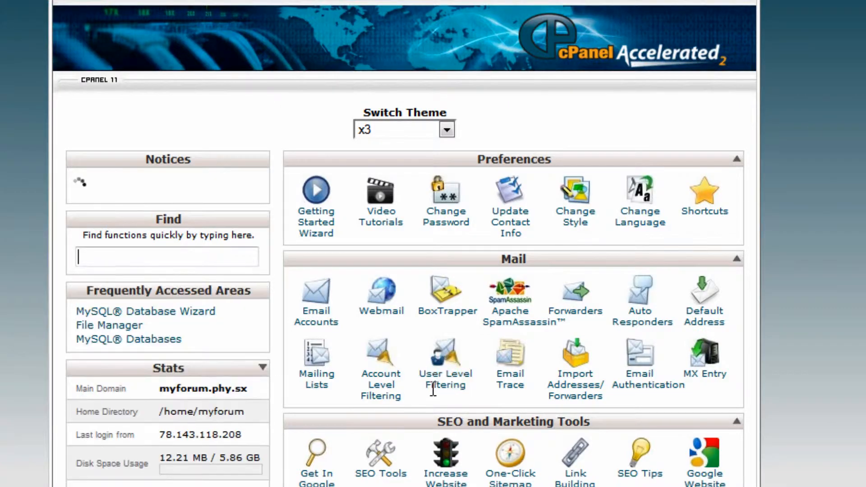
scroll("down", 3)
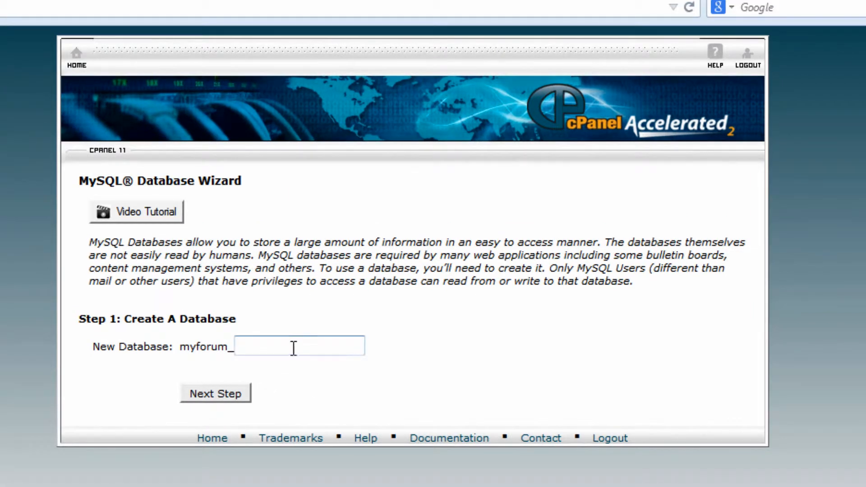
type("database")
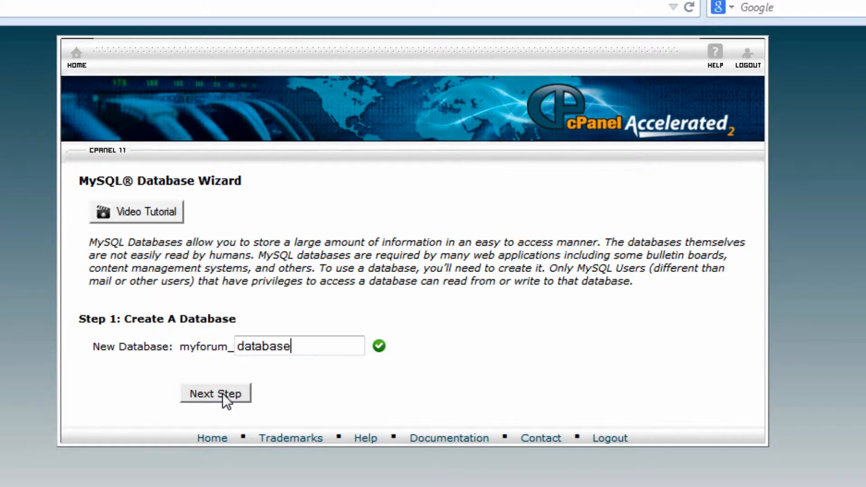
Create myforum_database and accept 'user' as the new database username.
left_click(215, 394)
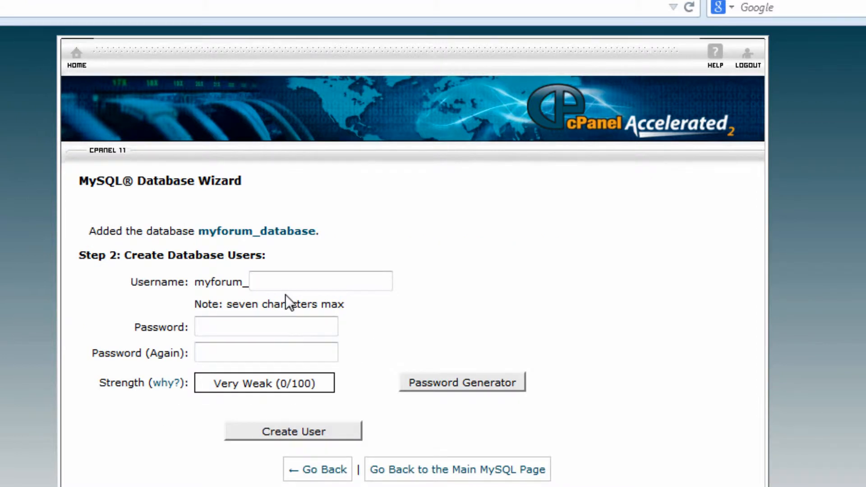
left_click(320, 281)
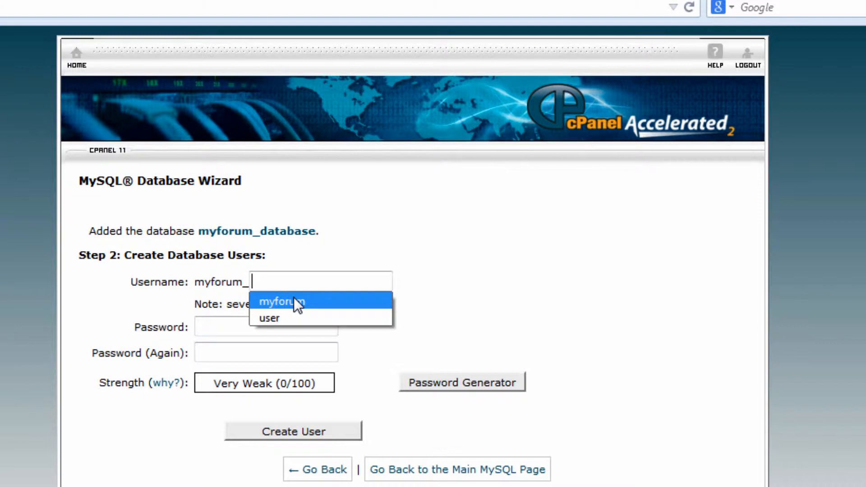
left_click(269, 318)
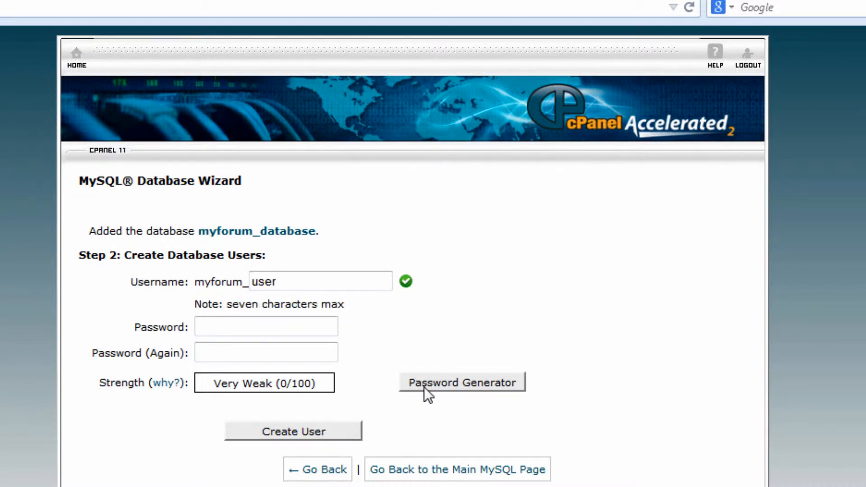
Generate an 18-character letters-and-numbers password and apply it to myforum_user.
left_click(461, 382)
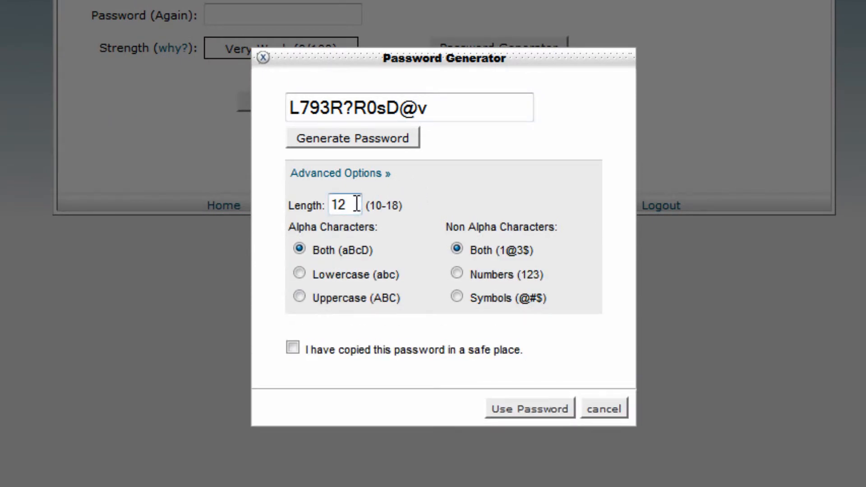
type("18")
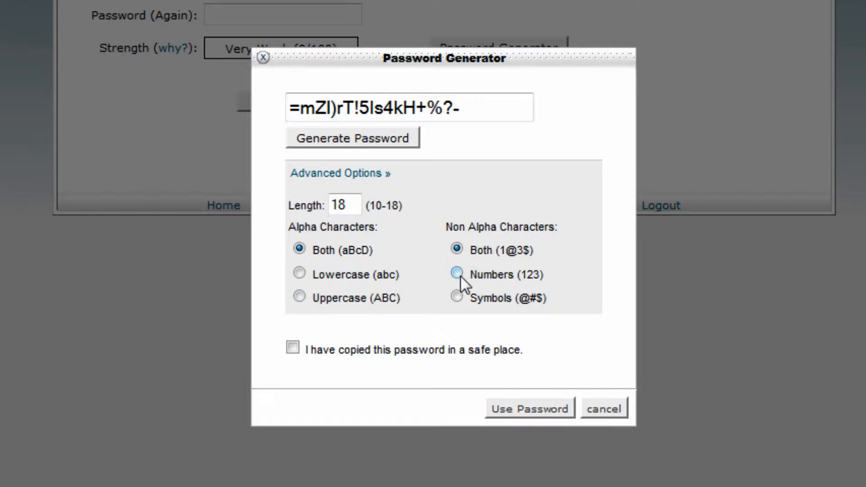
left_click(457, 275)
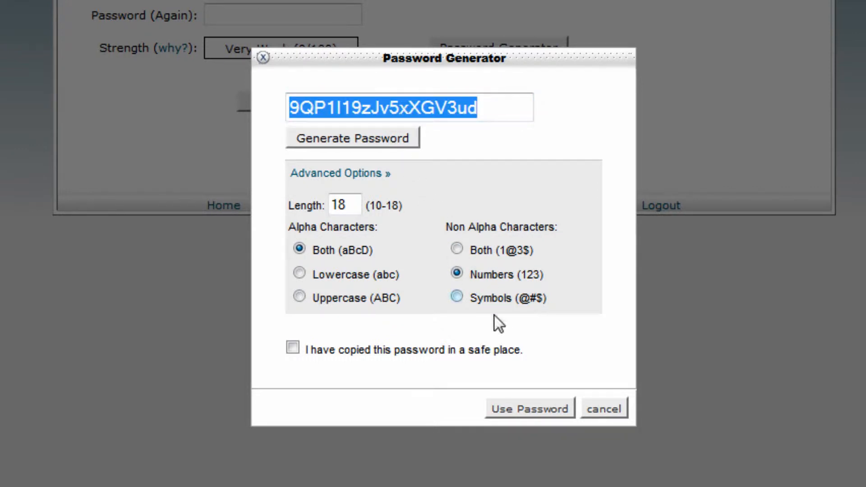
left_click(293, 348)
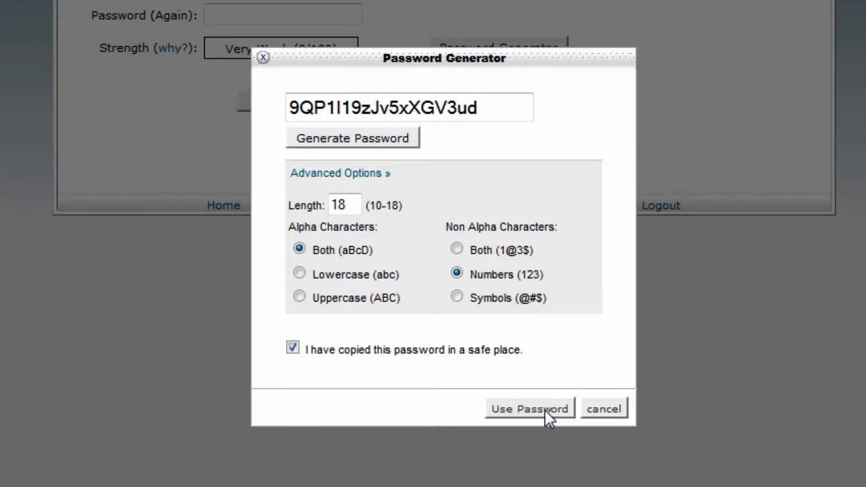
left_click(528, 408)
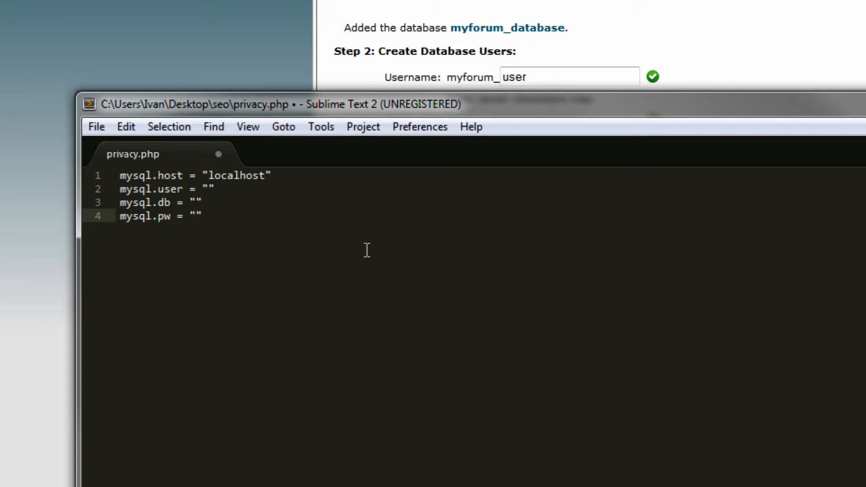
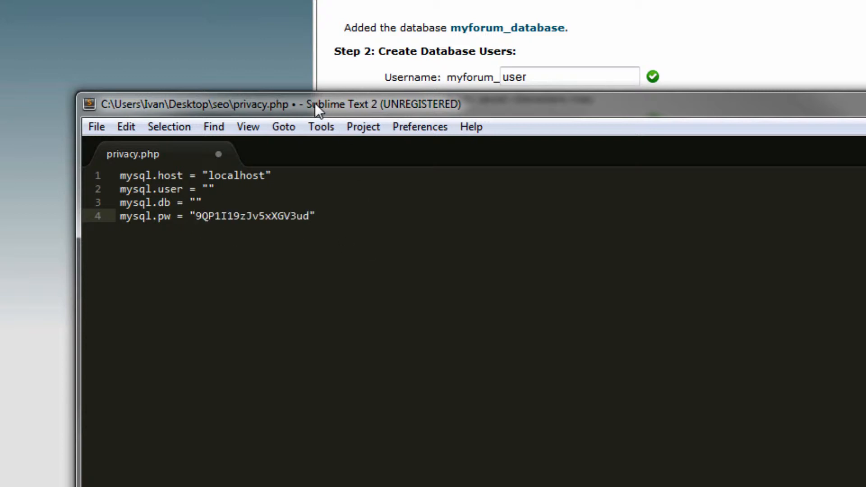
mouse_move(338, 115)
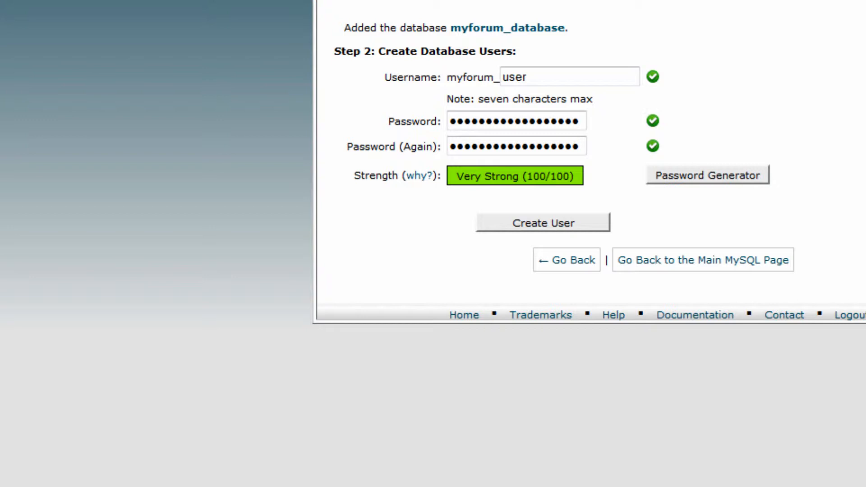
Create the MySQL user myforum_user with the generated password.
scroll("up", 3)
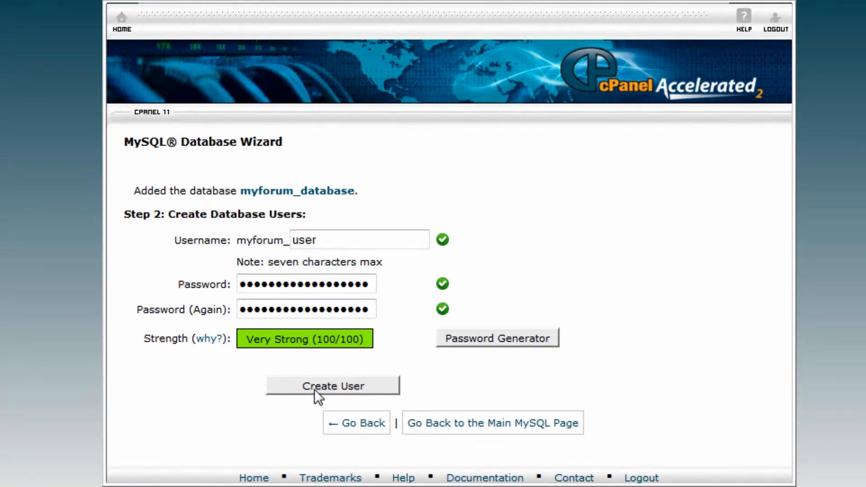
left_click(333, 386)
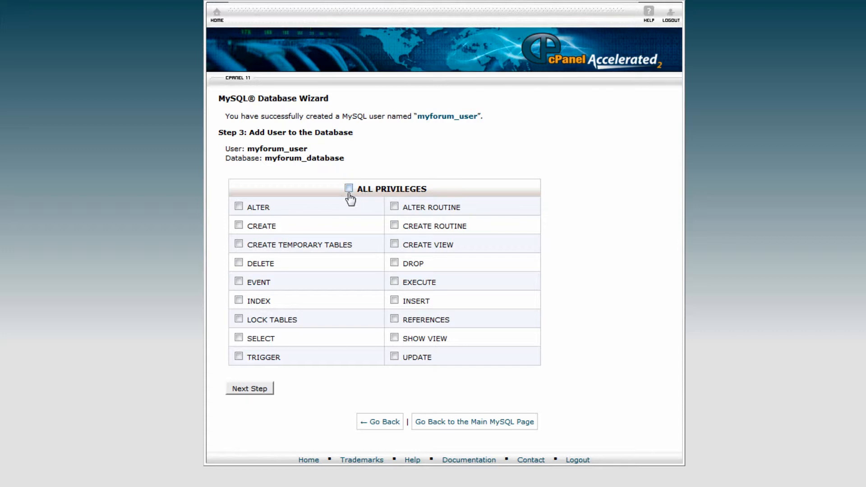
mouse_move(375, 197)
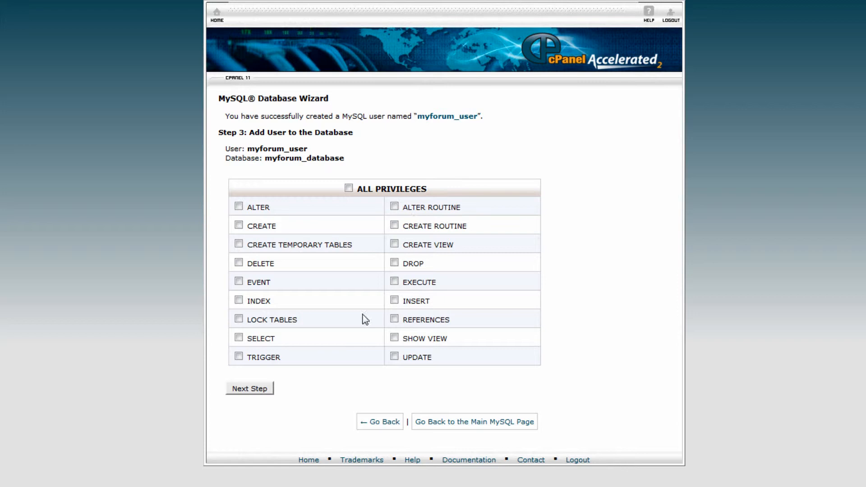
mouse_move(374, 267)
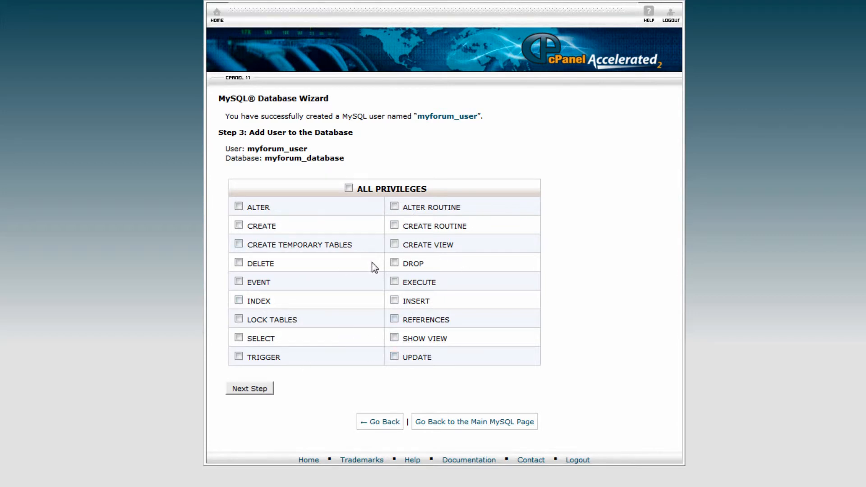
mouse_move(439, 268)
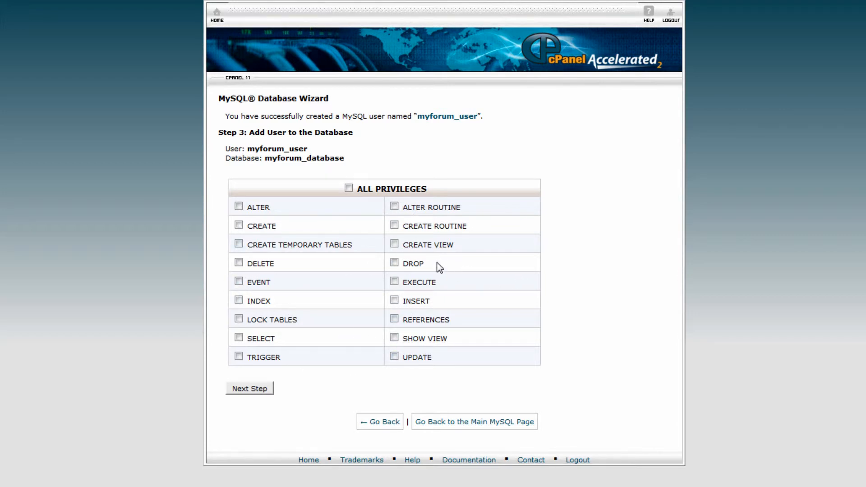
Grant myforum_user ALL PRIVILEGES on myforum_database and finish the wizard.
left_click(394, 261)
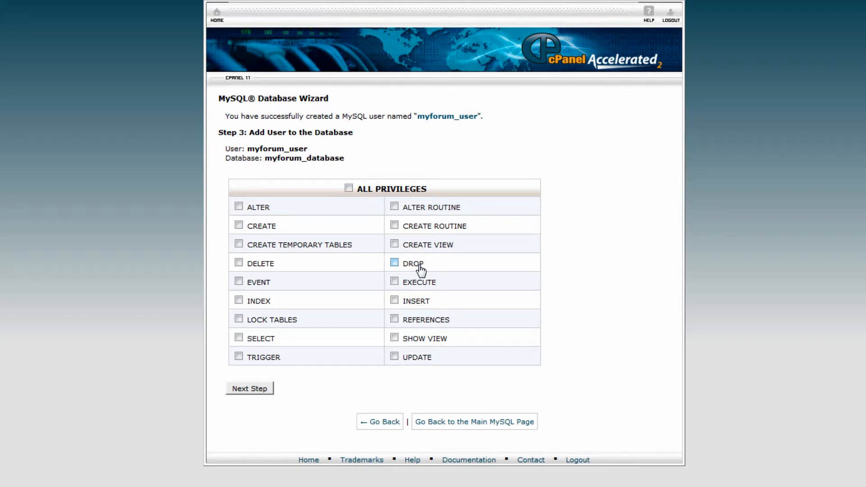
left_click(394, 263)
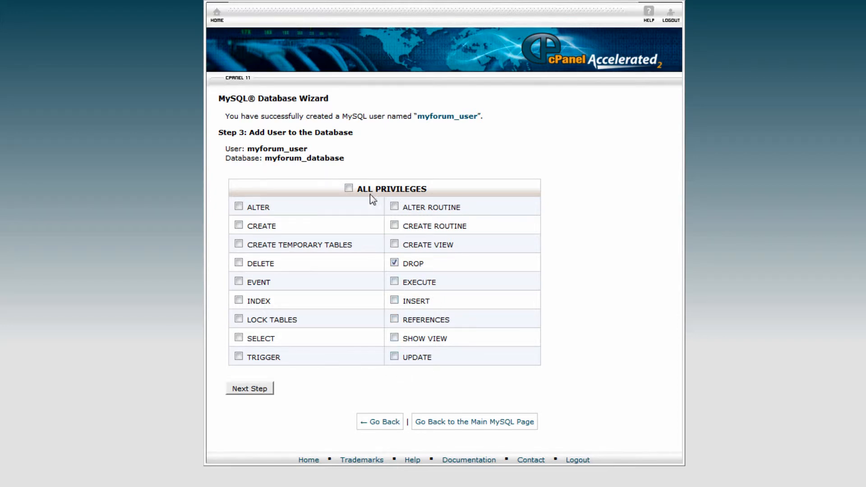
left_click(349, 189)
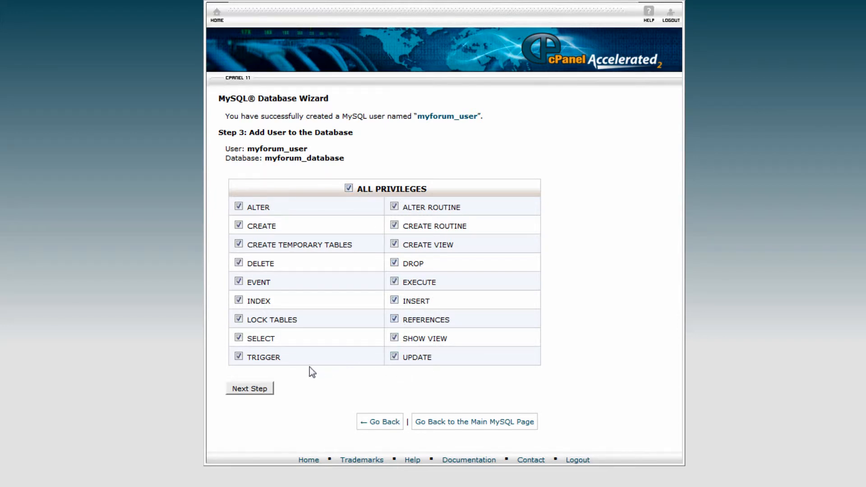
mouse_move(458, 380)
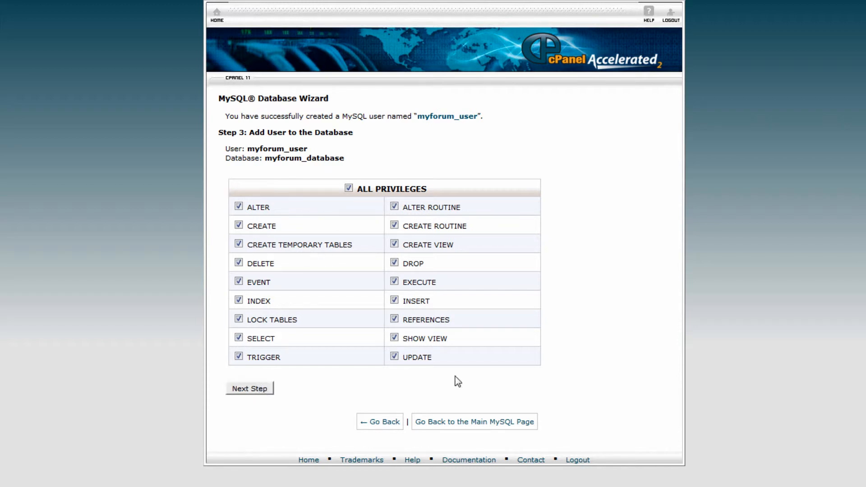
left_click(248, 389)
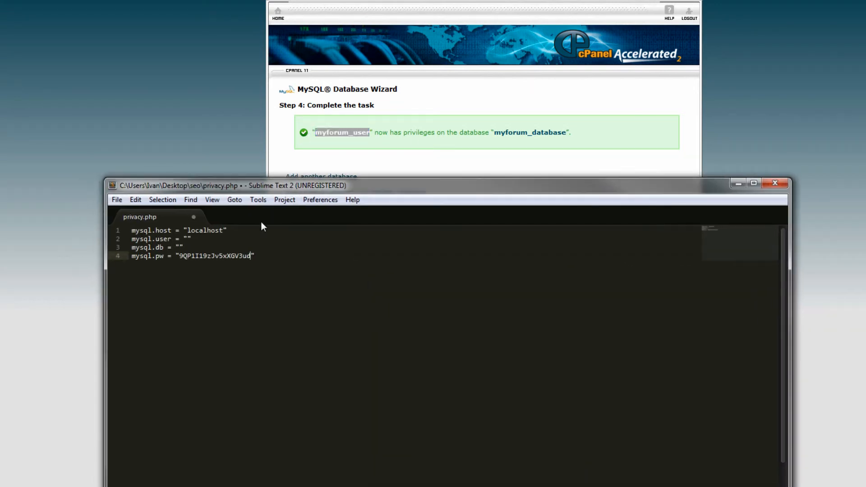
Enter myforum_user as mysql.user and myforum_database as mysql.db in privacy.php.
type("myforum_user")
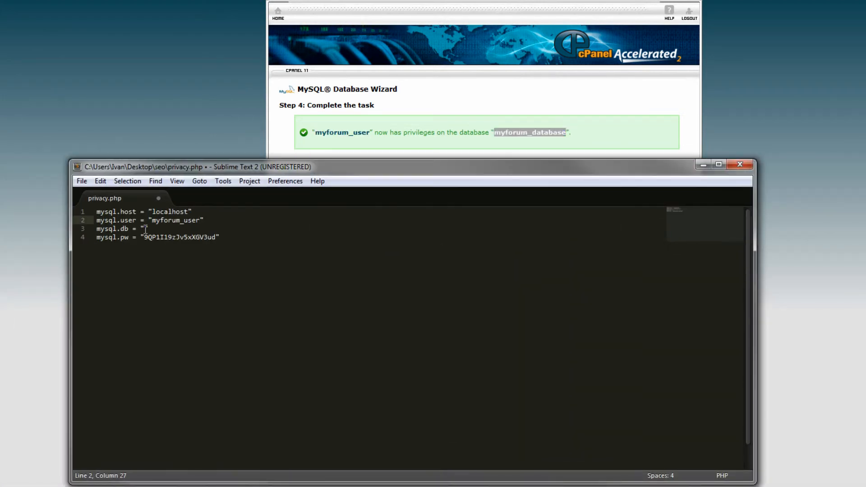
type("myforum_database")
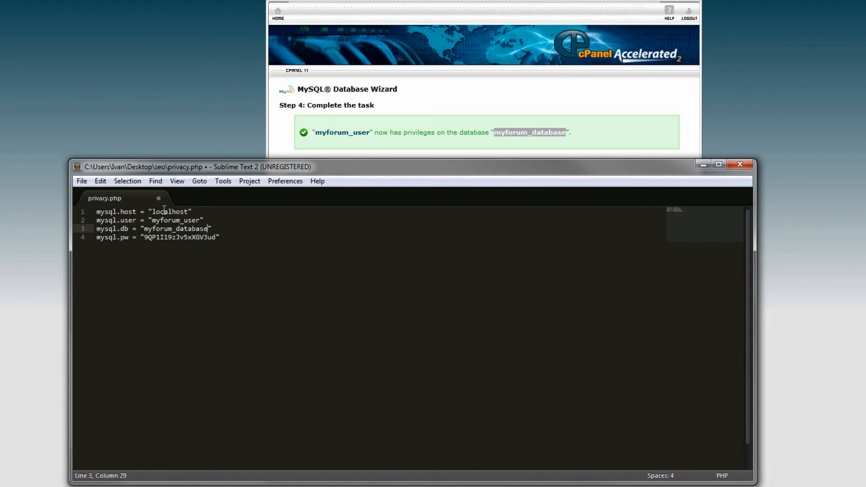
double_click(169, 212)
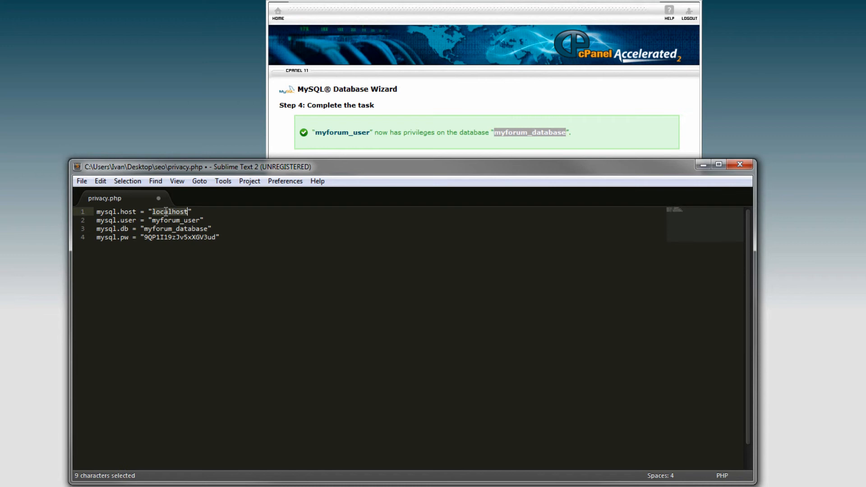